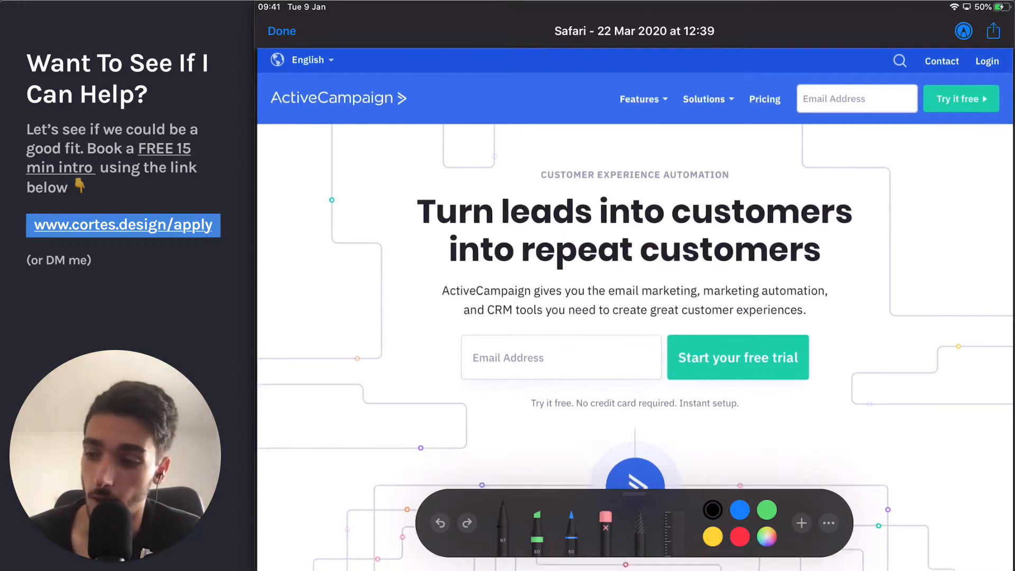
Scroll to the Awareness, Nurture, Convert and Support columns and scribble over their links
scroll(down, 3)
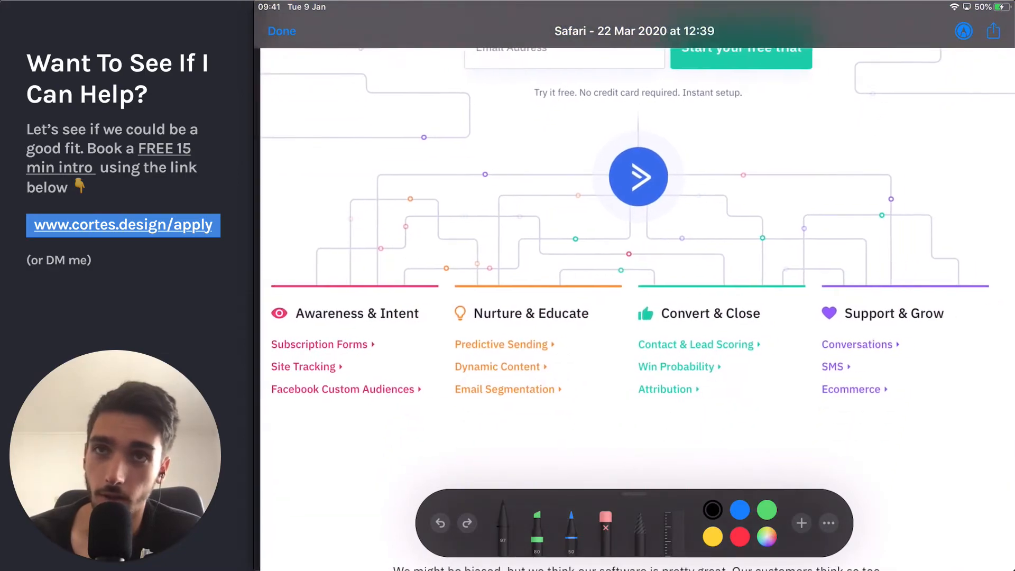
scroll(down, 3)
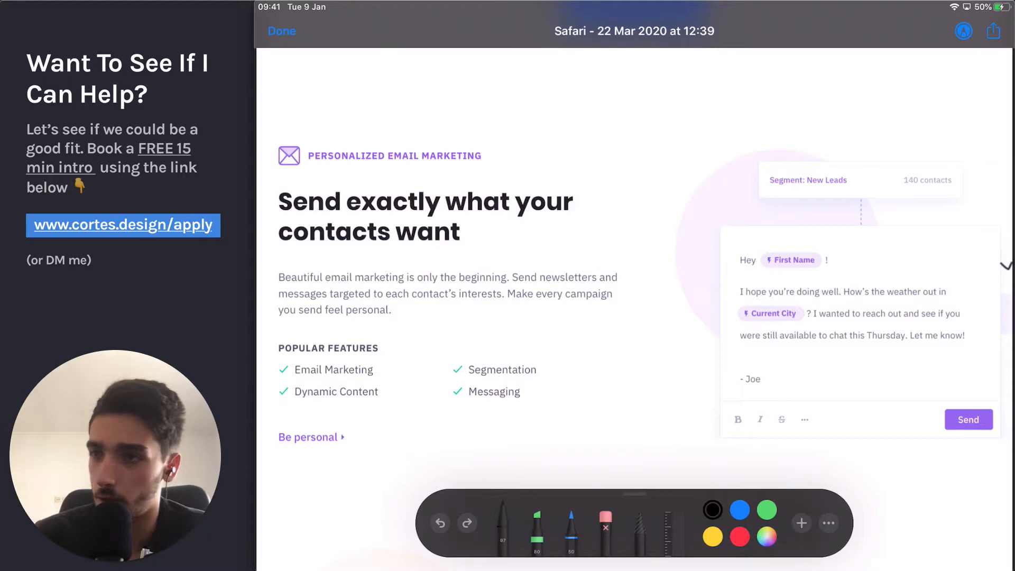
scroll(down, 3)
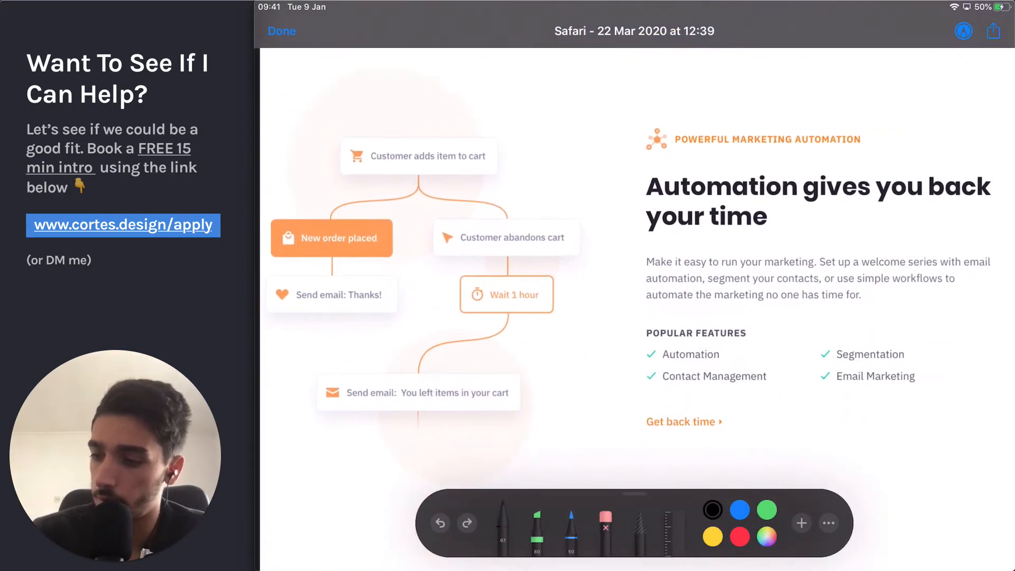
scroll(down, 3)
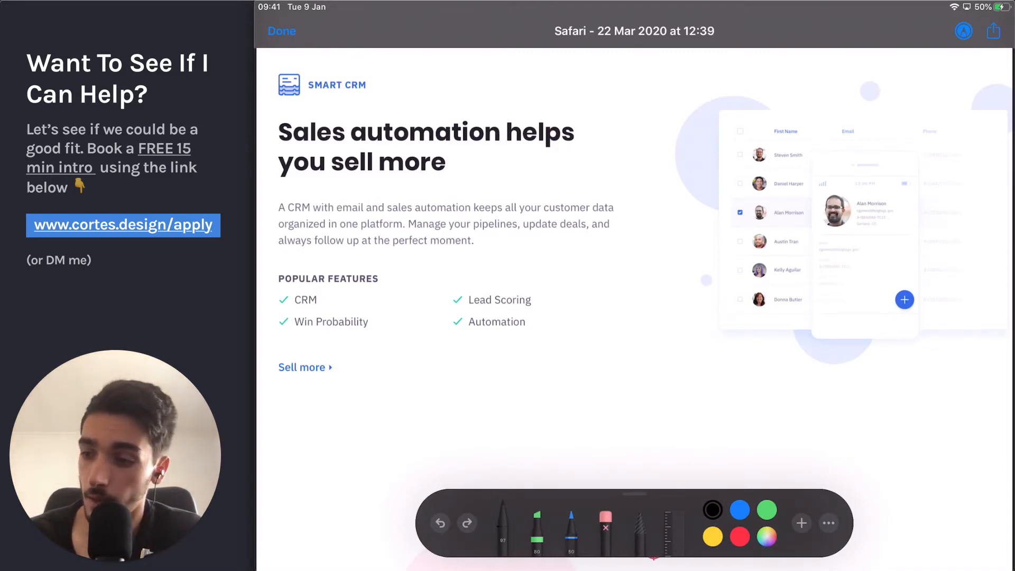
scroll(down, 3)
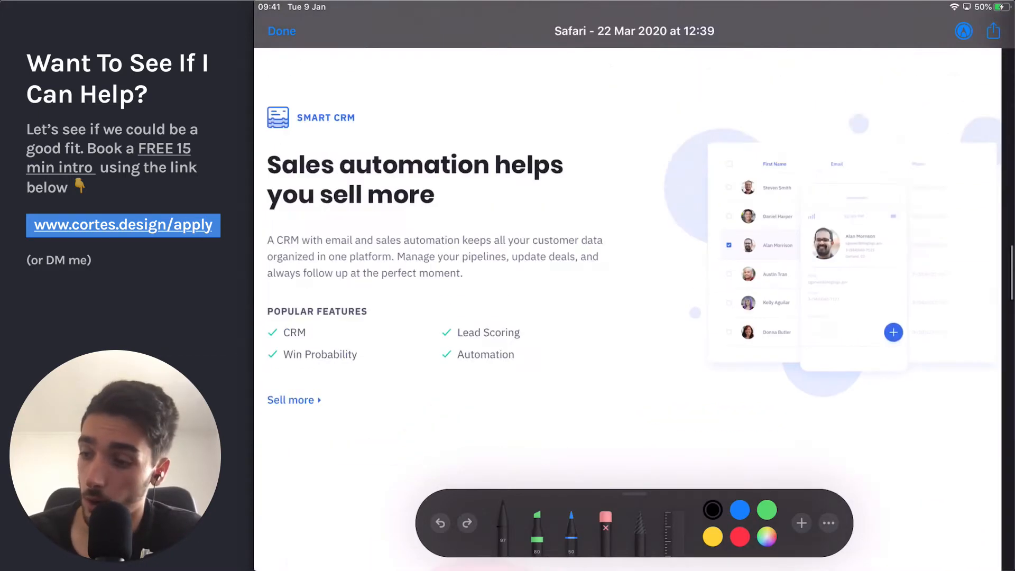
scroll(down, 3)
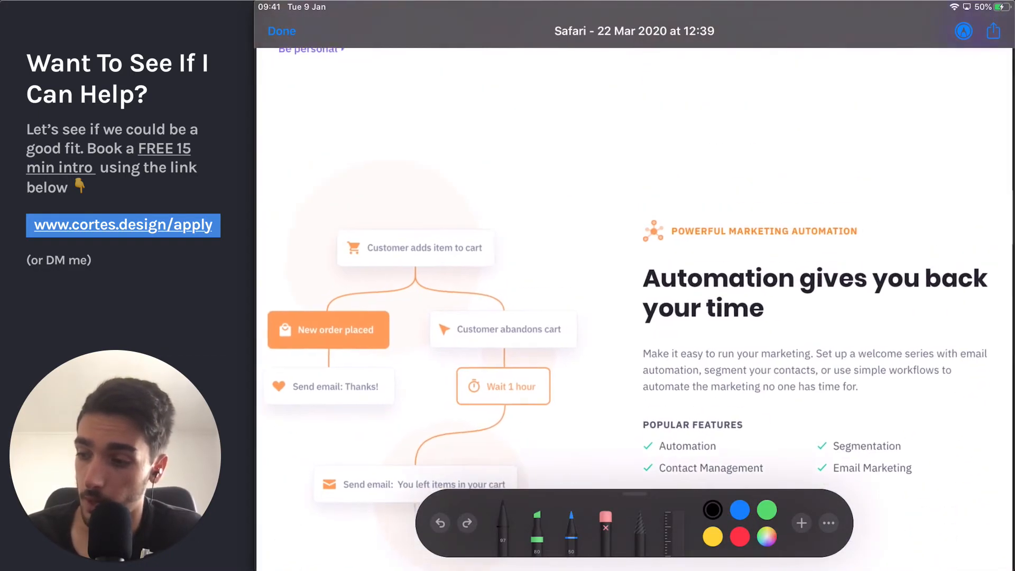
scroll(down, 3)
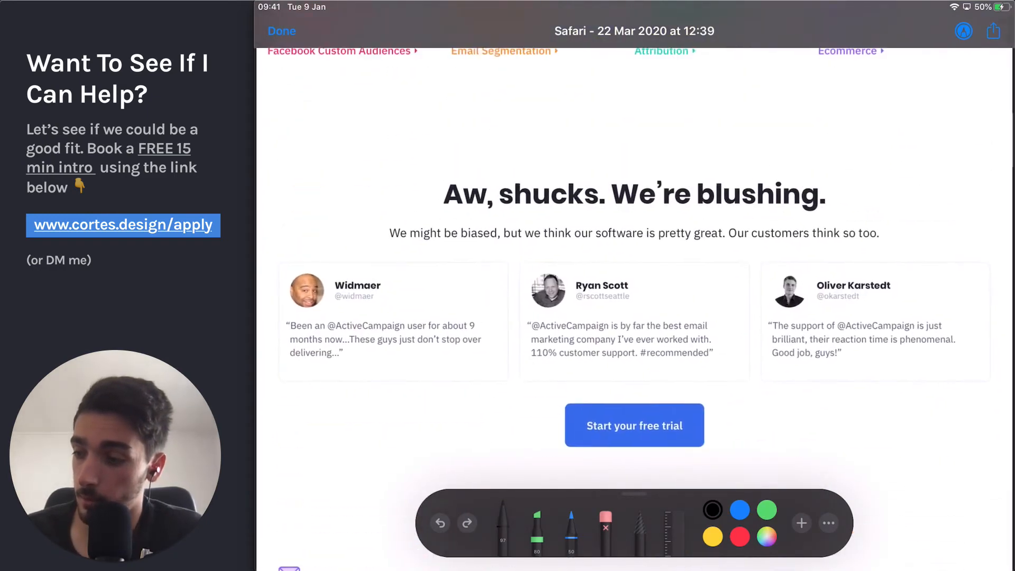
scroll(up, 3)
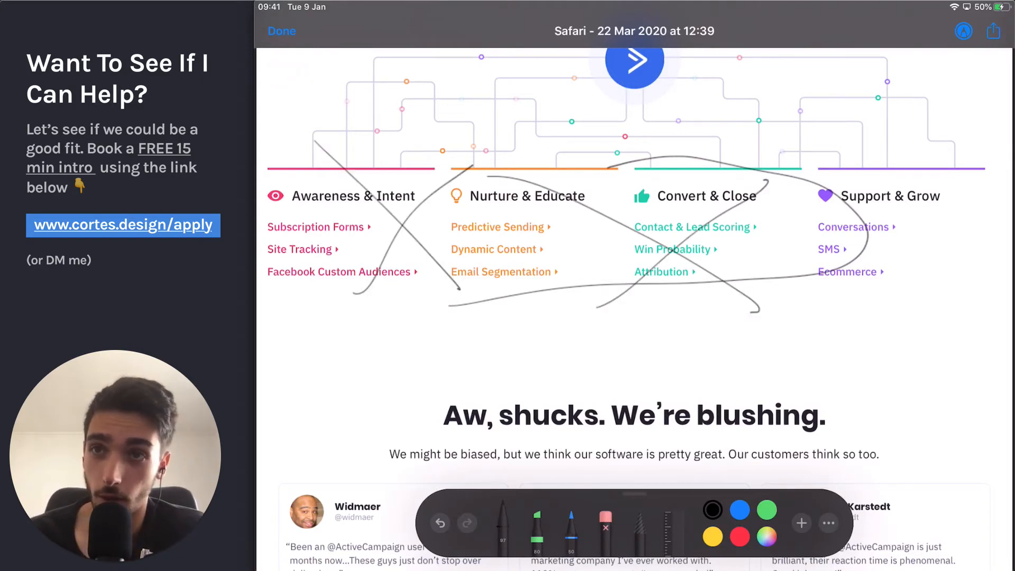
Scroll to 'It doesn't stop at email marketing' and loop a pen circle around Training and Support
scroll(down, 3)
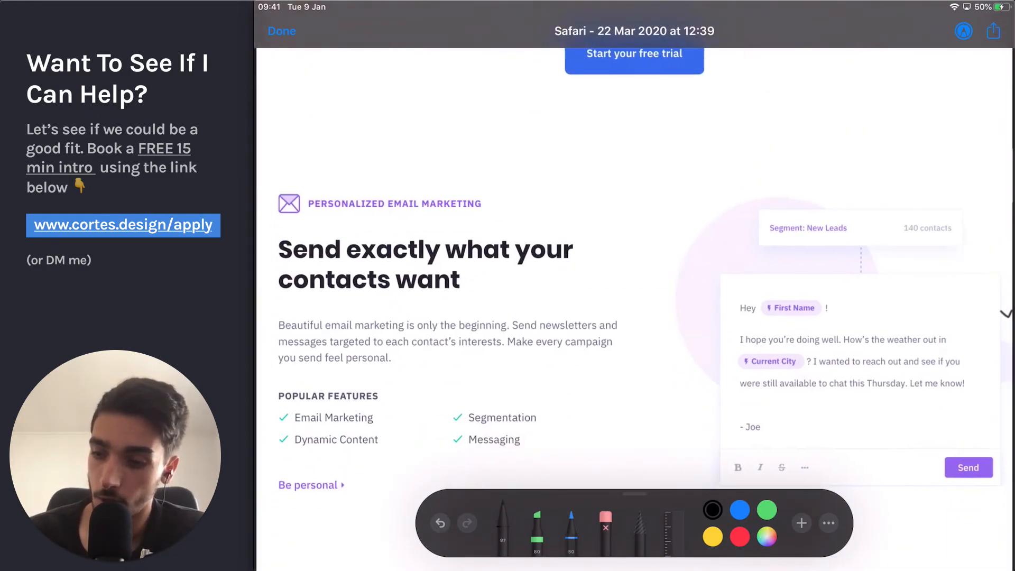
scroll(down, 3)
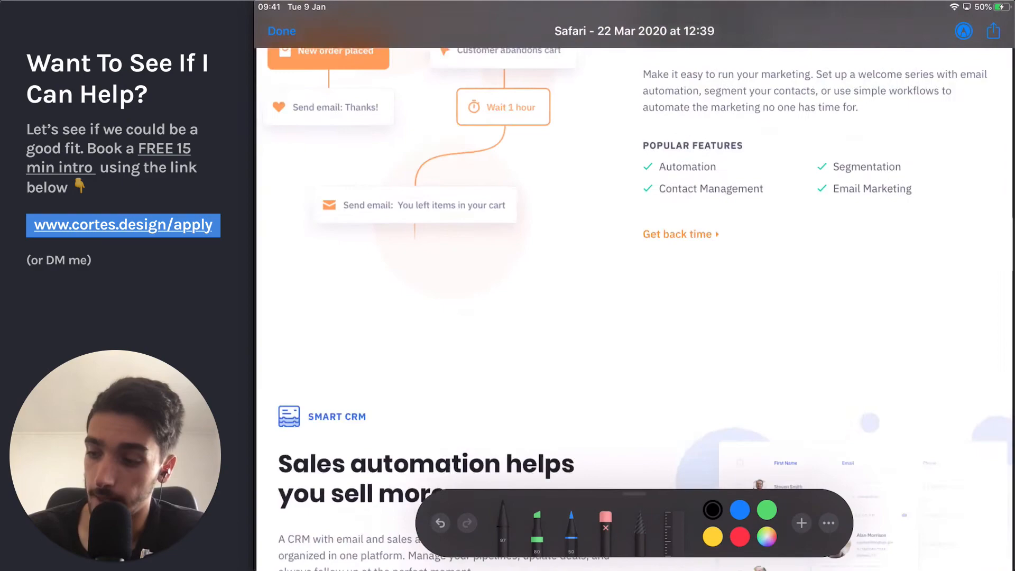
scroll(down, 3)
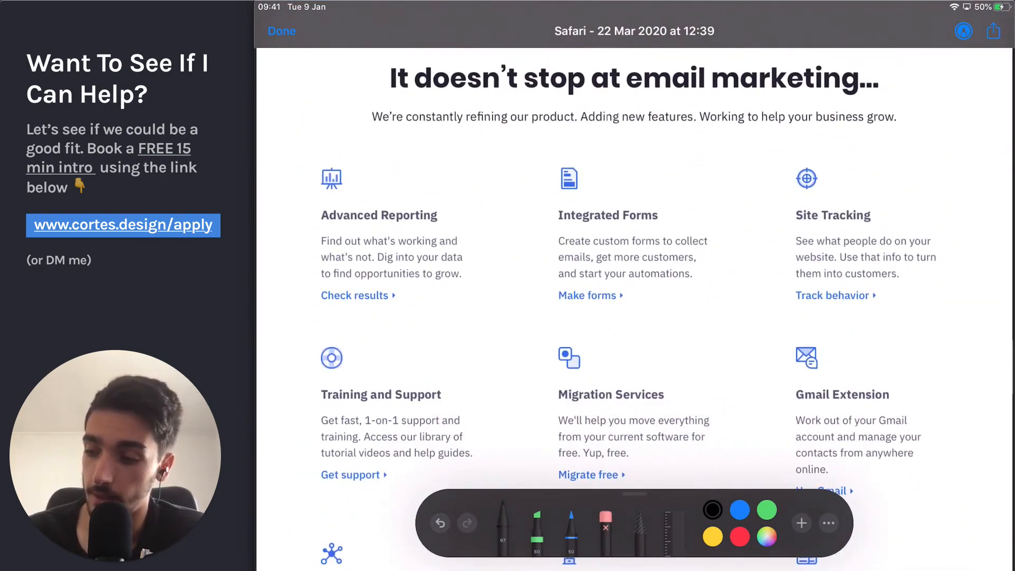
scroll(down, 3)
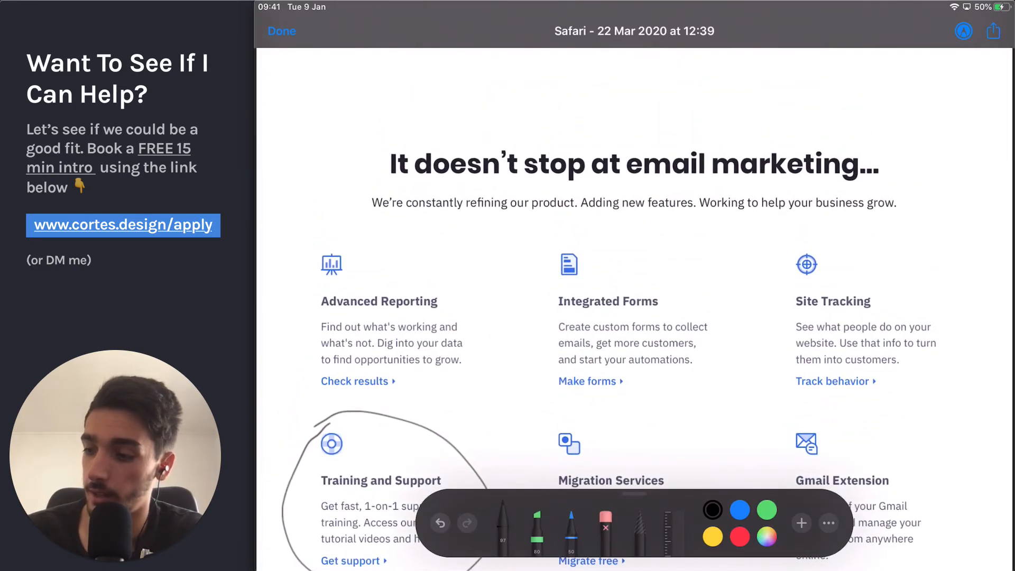
Ring Migration Services with a pen loop and squiggle just above Gmail Extension
scroll(down, 3)
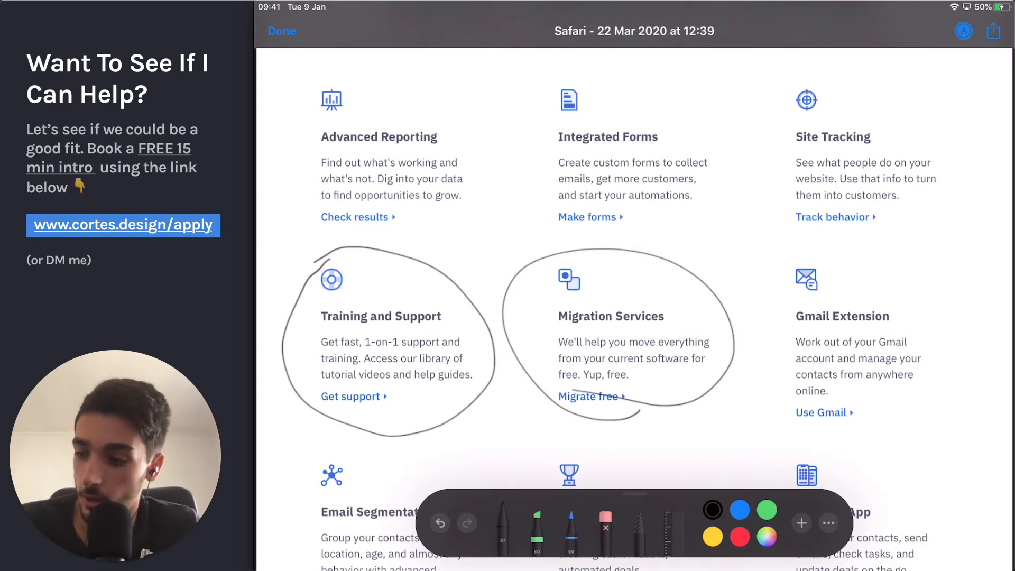
drag(702, 246, 732, 305)
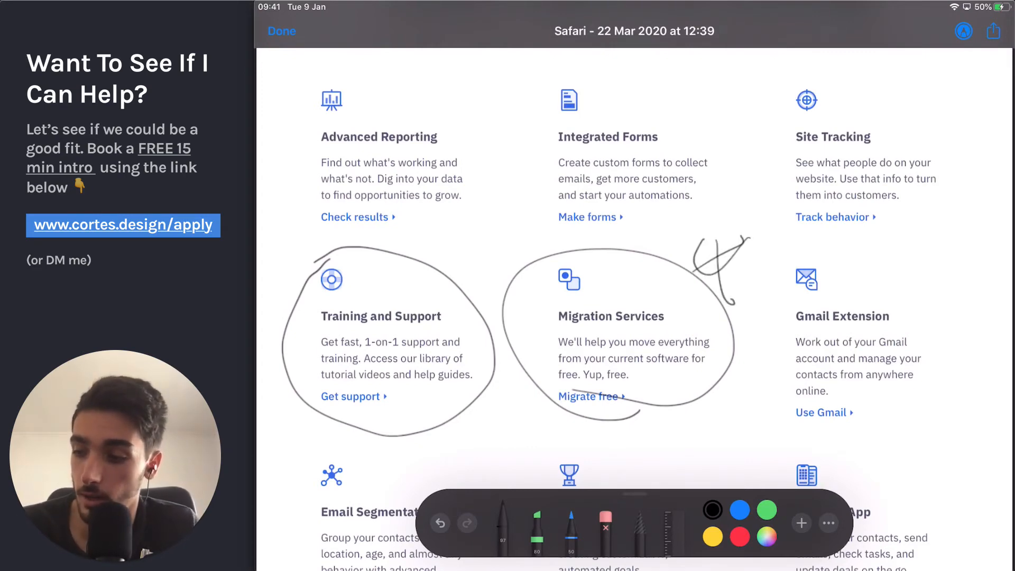